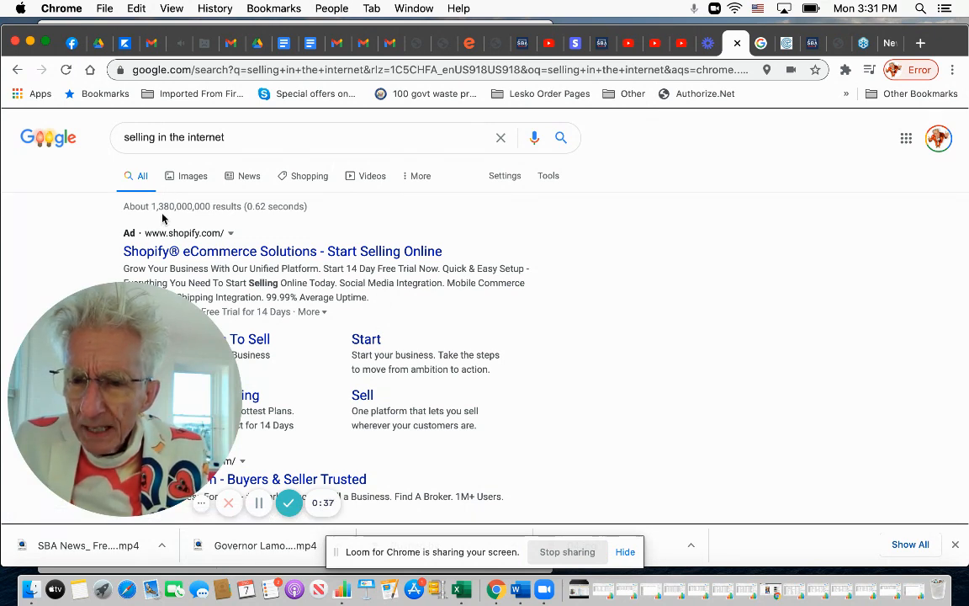
{"action": "mouse_move", "coordinate": [577, 335]}
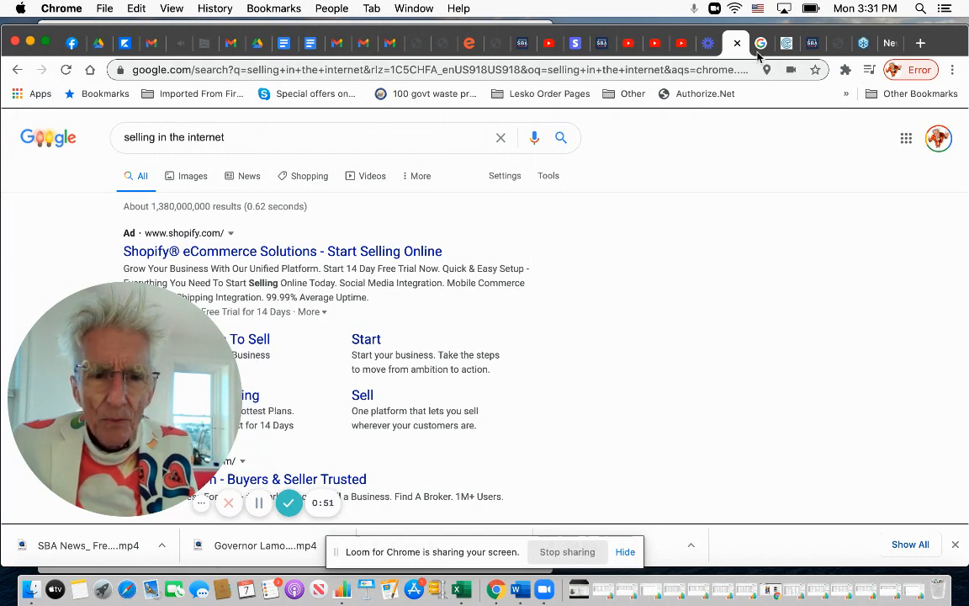
- Search Google for 'internet marketing' to replace the selling-online results
{"action": "type", "text": "internet marketing"}
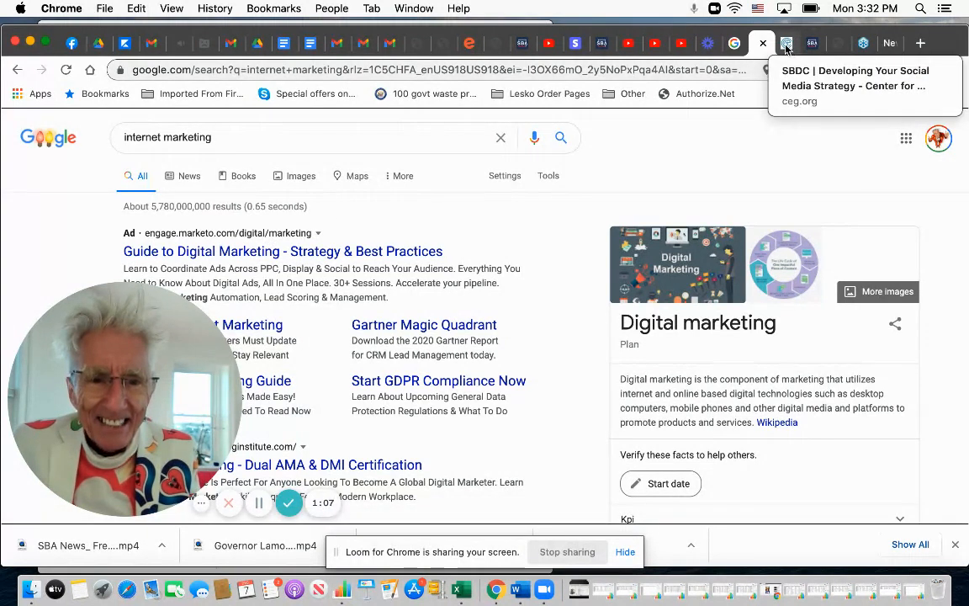
- Switch to the GoToWebinar registration page for SBA's Developing Your Social Media Strategy
{"action": "left_click", "coordinate": [788, 44]}
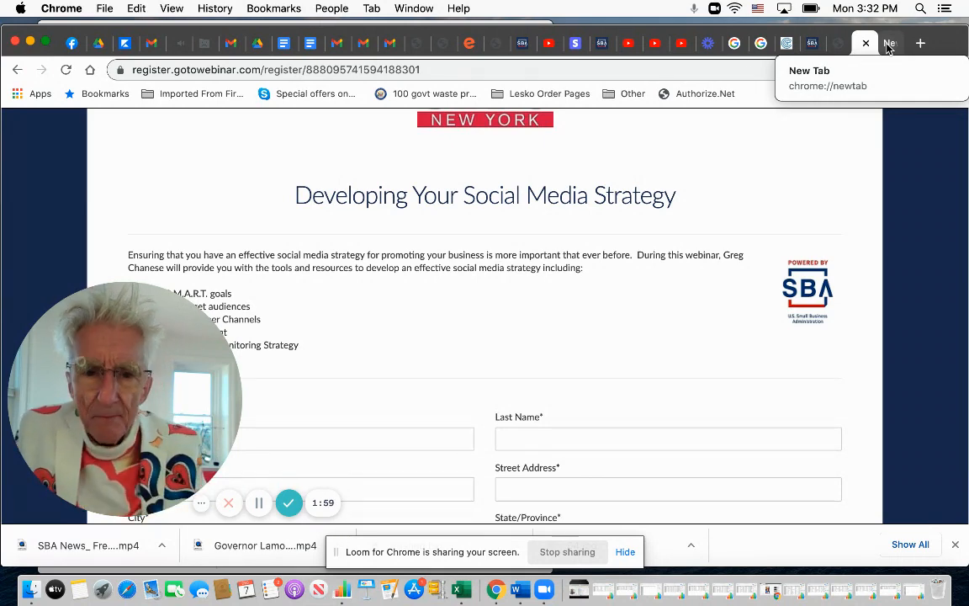
{"action": "mouse_move", "coordinate": [603, 44]}
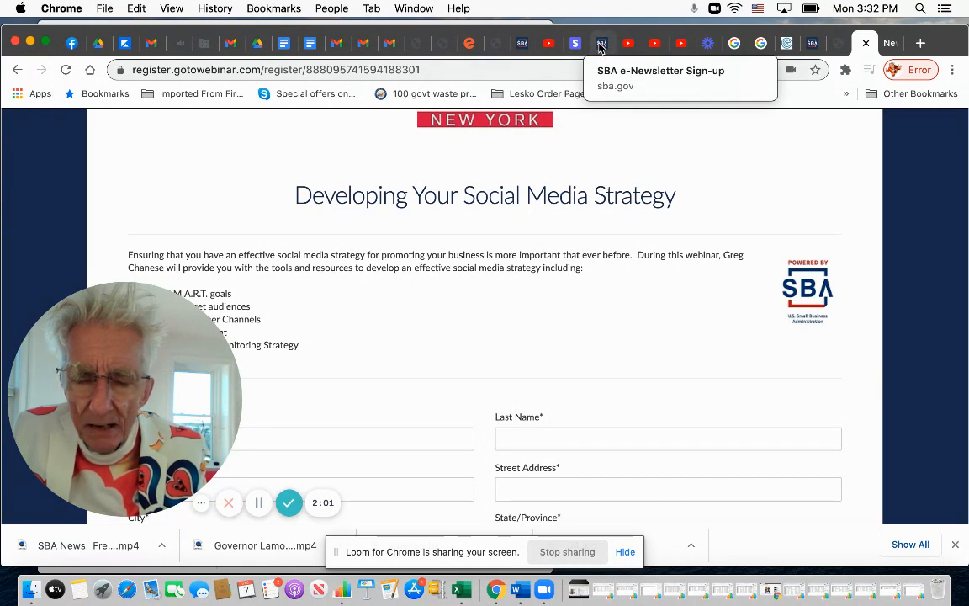